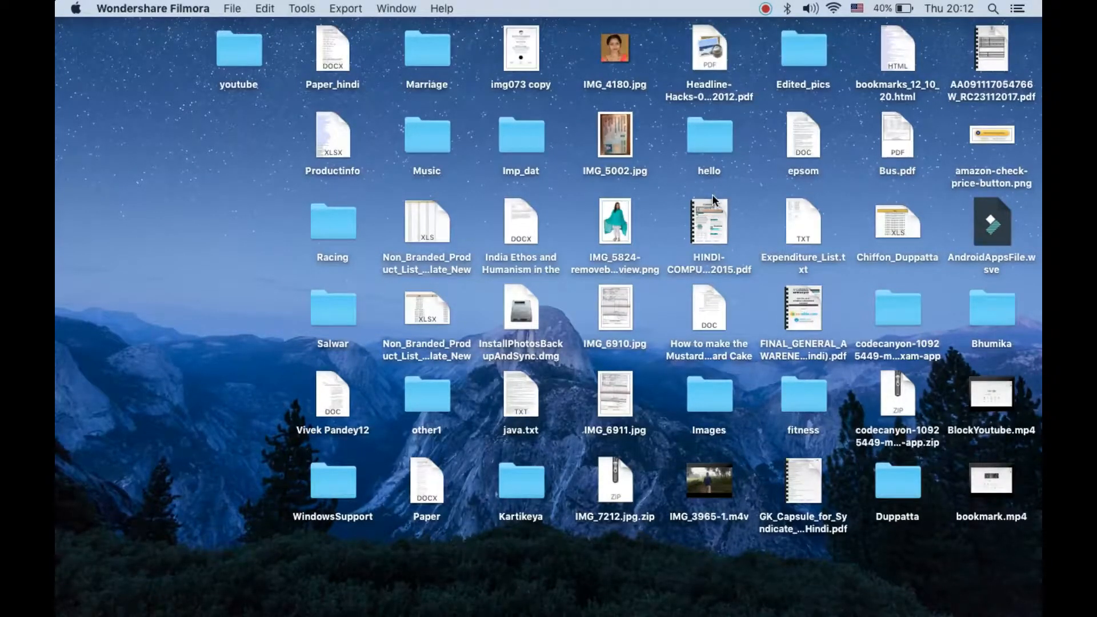
{"action": "mouse_move", "coordinate": [545, 292]}
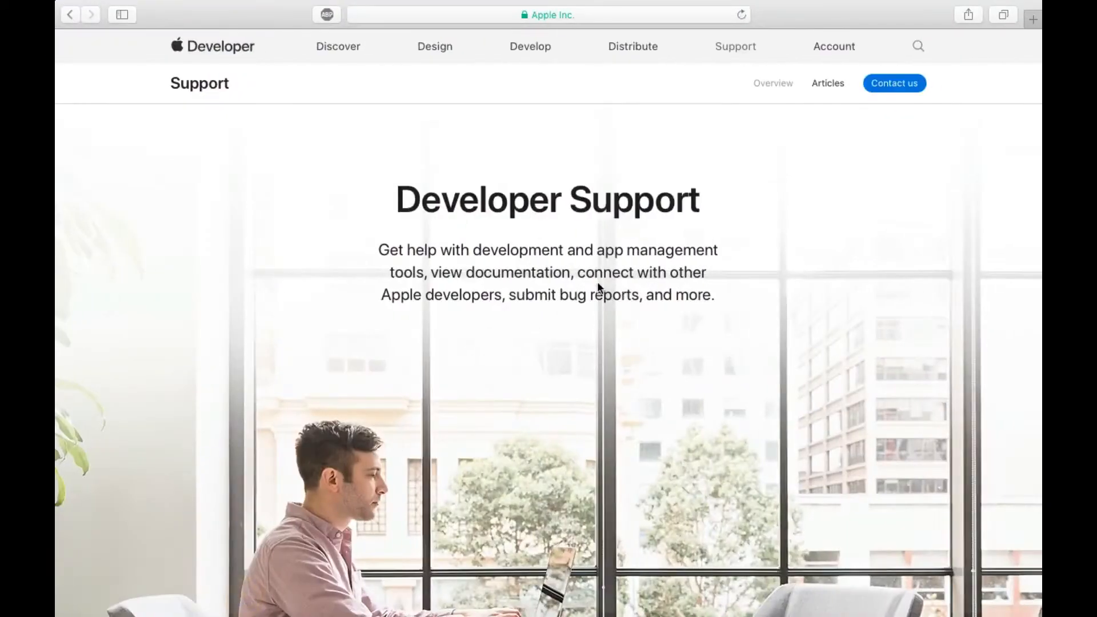
Step: Select the Developer Support introduction paragraph beginning 'Get help' and open its context menu
{"action": "scroll", "scroll_direction": "down", "scroll_amount": 3}
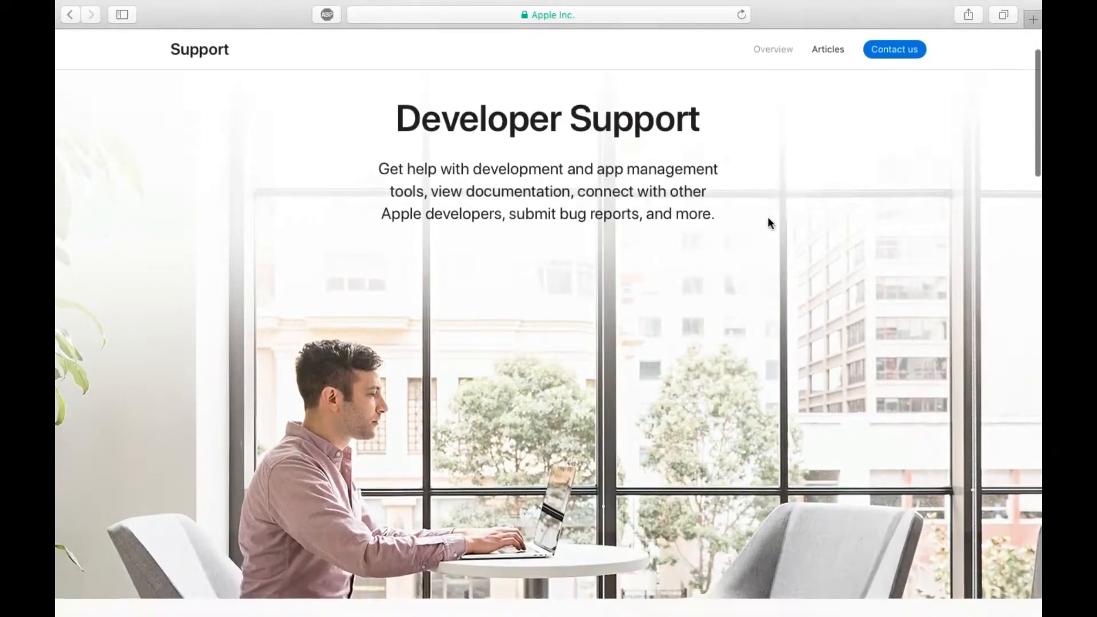
{"action": "scroll", "scroll_direction": "down", "scroll_amount": 3}
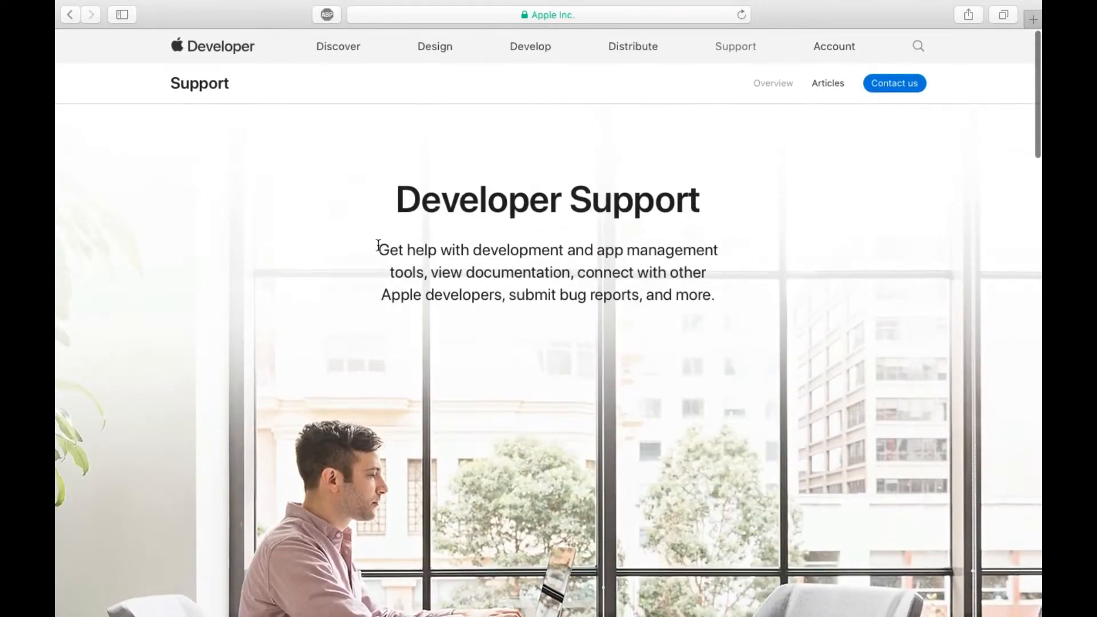
{"action": "left_click", "coordinate": [379, 246]}
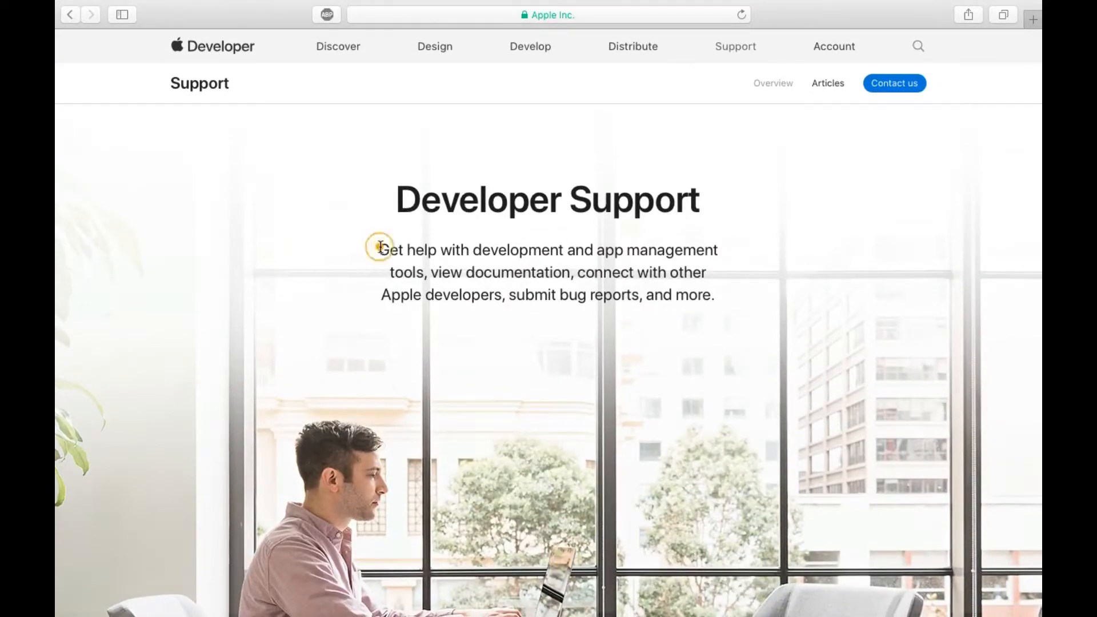
{"action": "left_click_drag", "start_coordinate": [377, 249], "coordinate": [713, 294]}
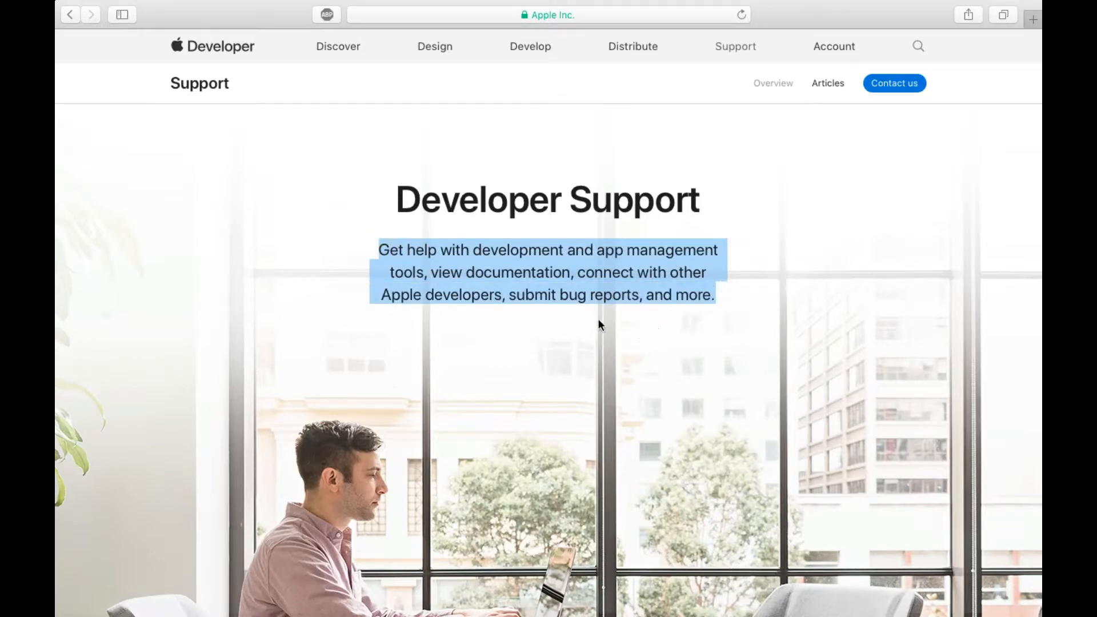
{"action": "mouse_move", "coordinate": [642, 264]}
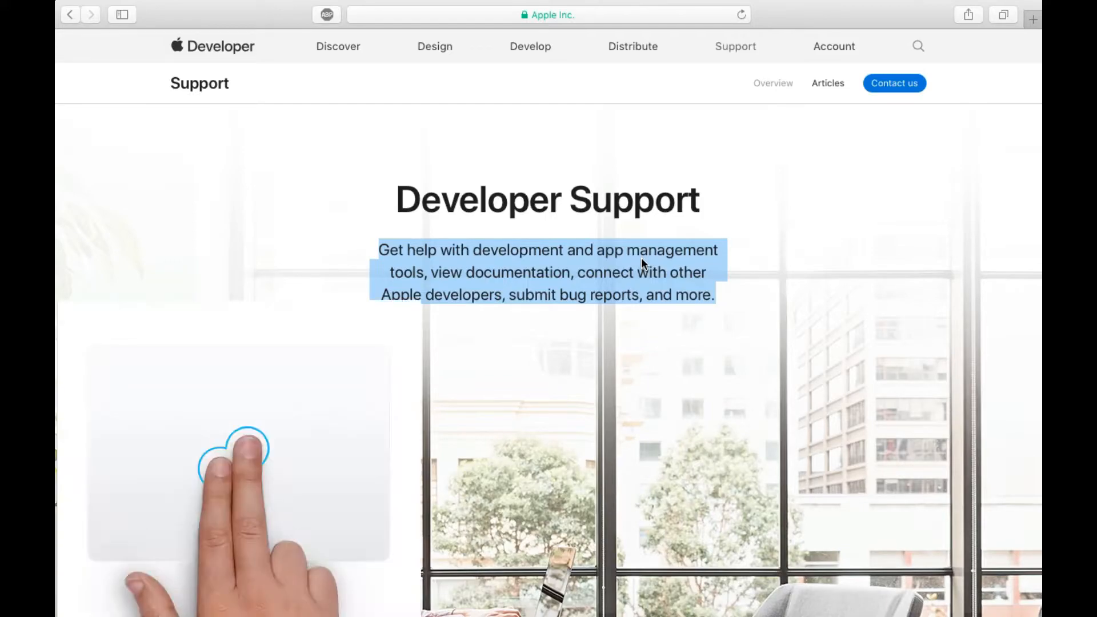
{"action": "right_click", "coordinate": [643, 264]}
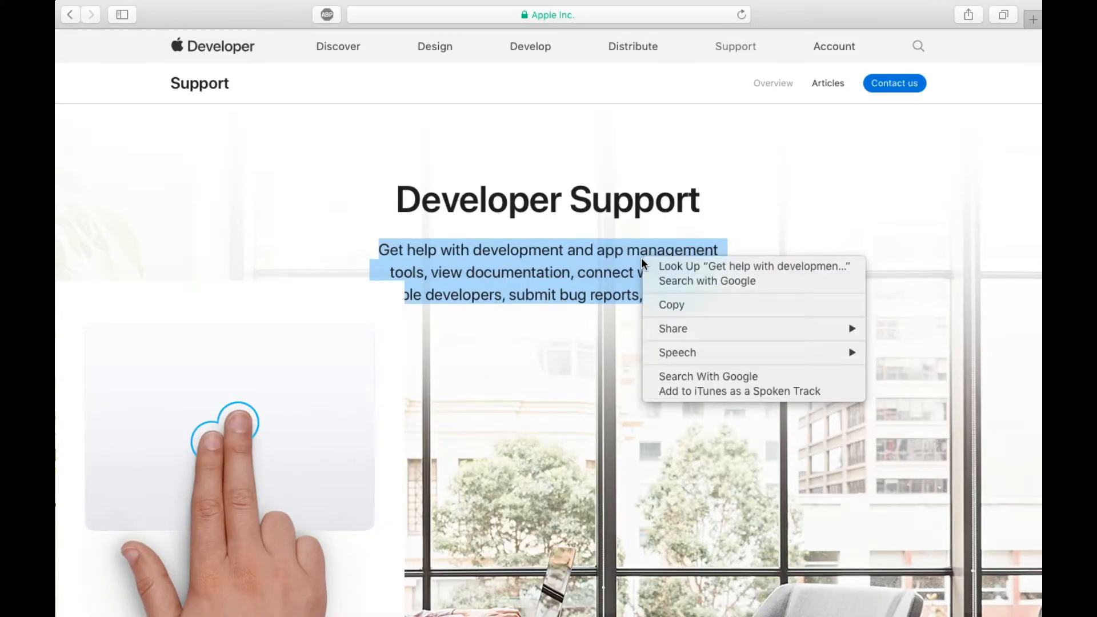
{"action": "mouse_move", "coordinate": [699, 304]}
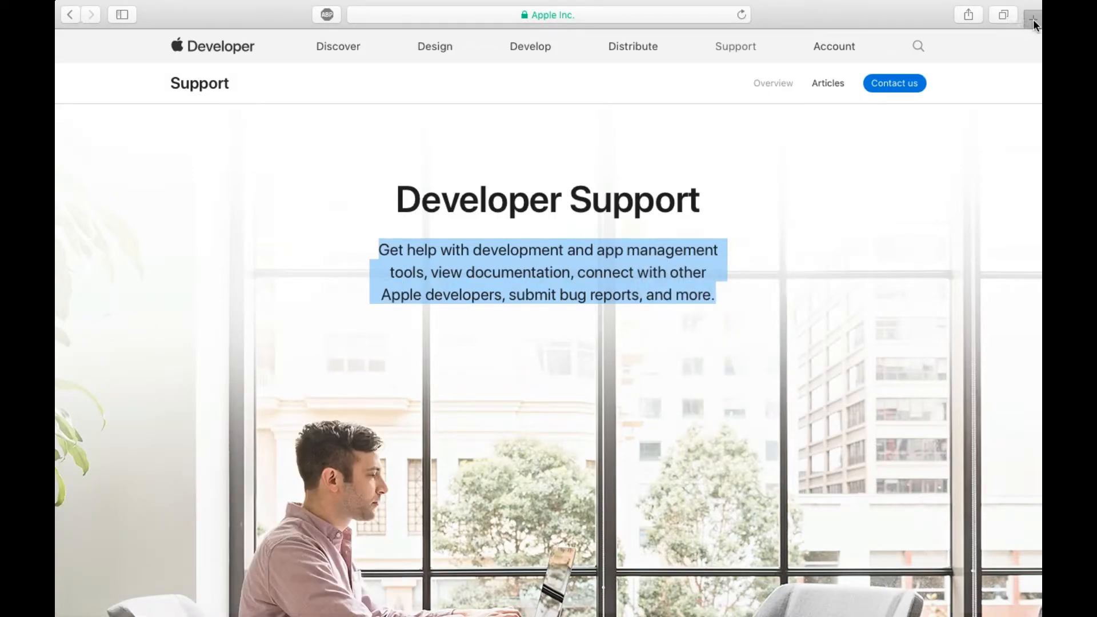
Step: Paste the Developer Support paragraph into Google's search box on a new tab
{"action": "left_click", "coordinate": [1032, 15]}
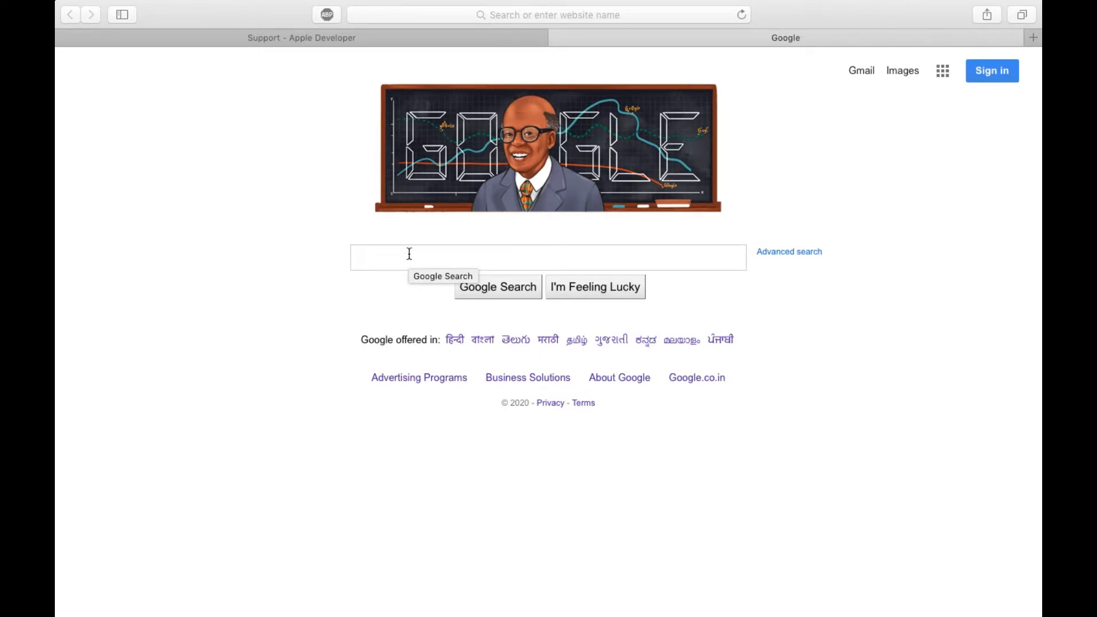
{"action": "right_click", "coordinate": [409, 258]}
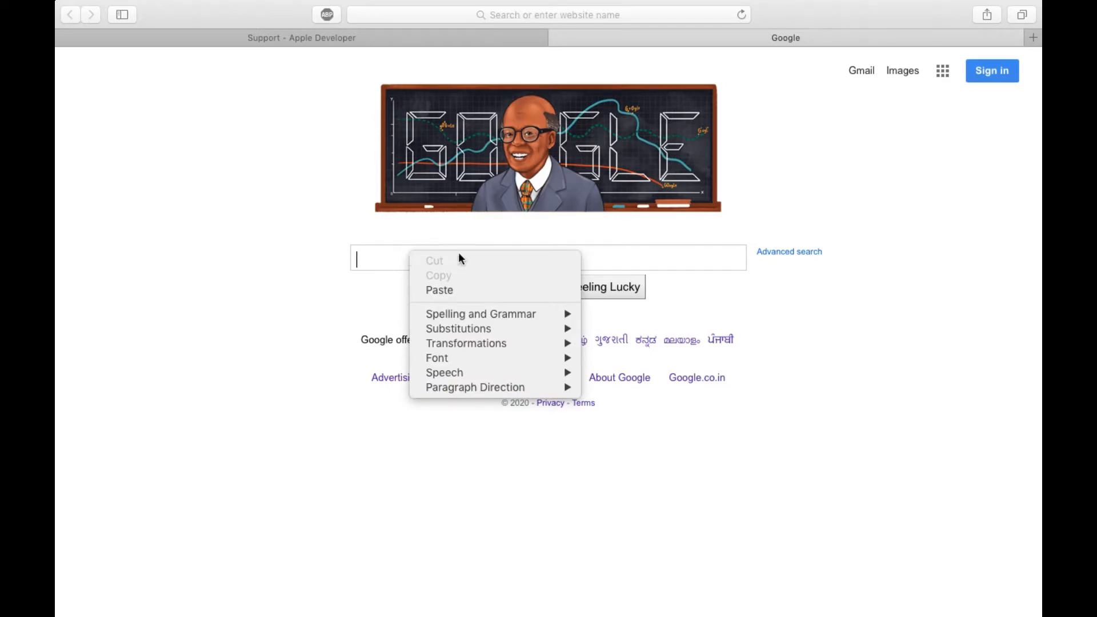
{"action": "left_click", "coordinate": [439, 290]}
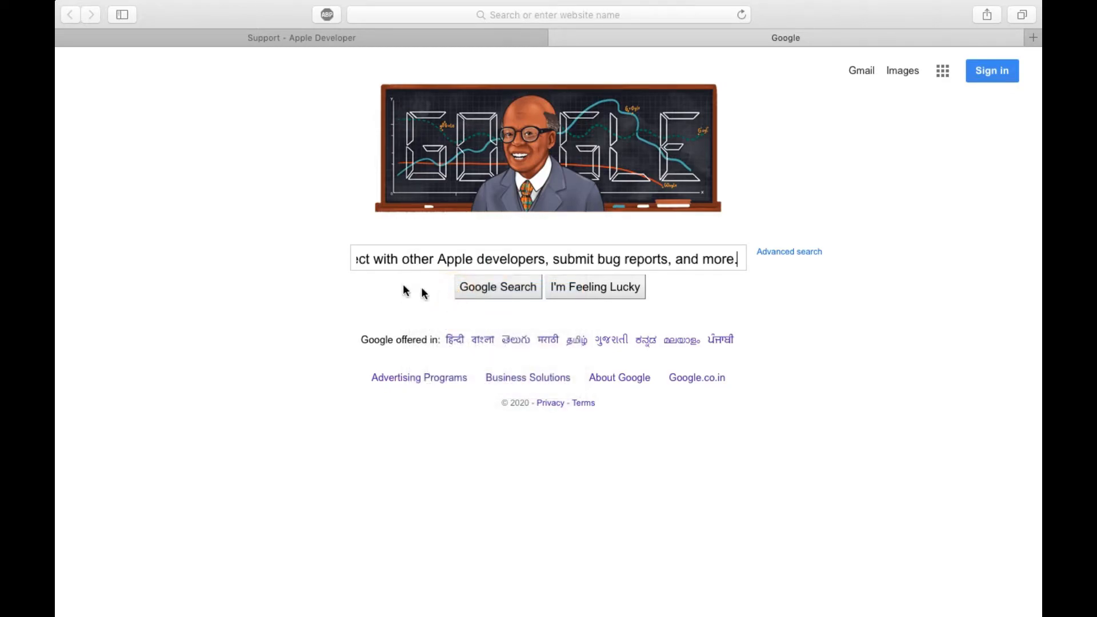
{"action": "mouse_move", "coordinate": [422, 252]}
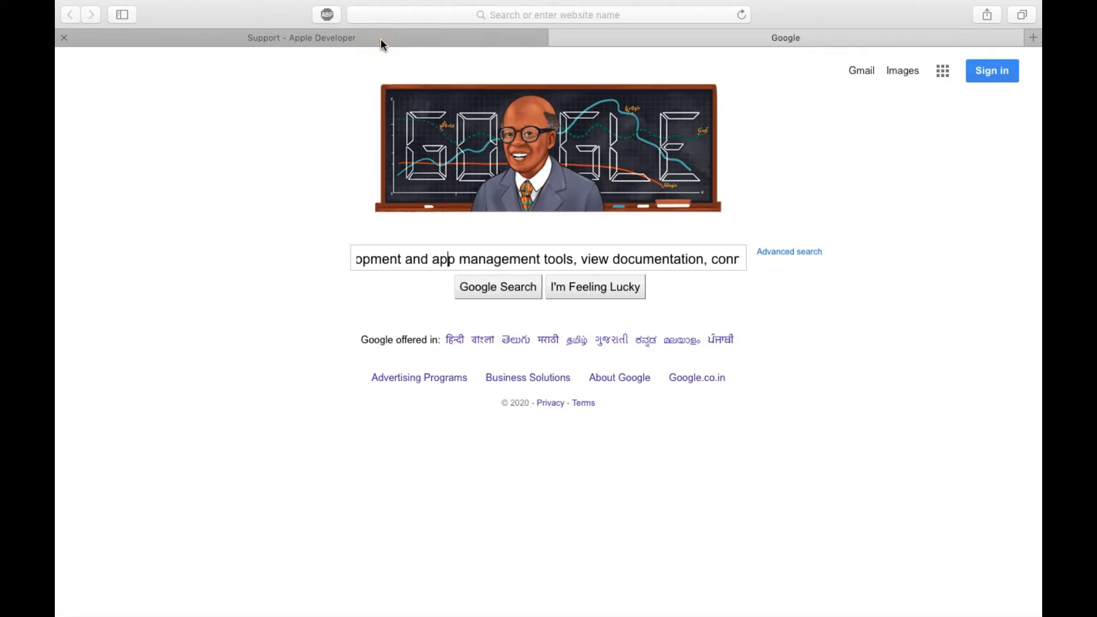
Step: Recopy the Developer Support paragraph with Command+C and switch back to the Google tab
{"action": "left_click", "coordinate": [301, 37]}
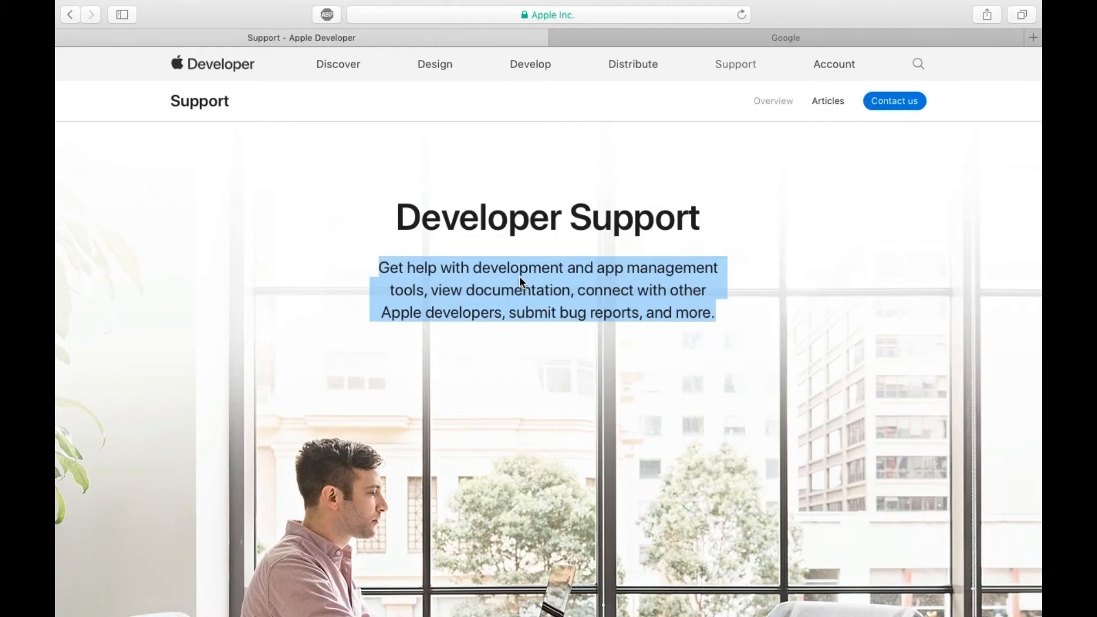
{"action": "key", "text": "cmd+c"}
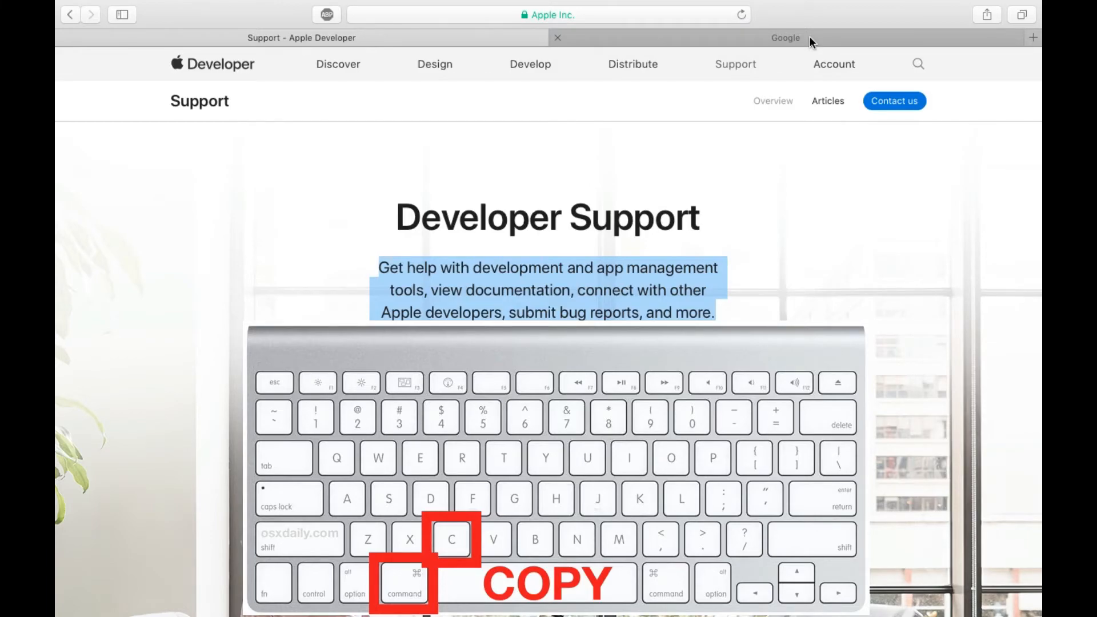
{"action": "left_click", "coordinate": [785, 37]}
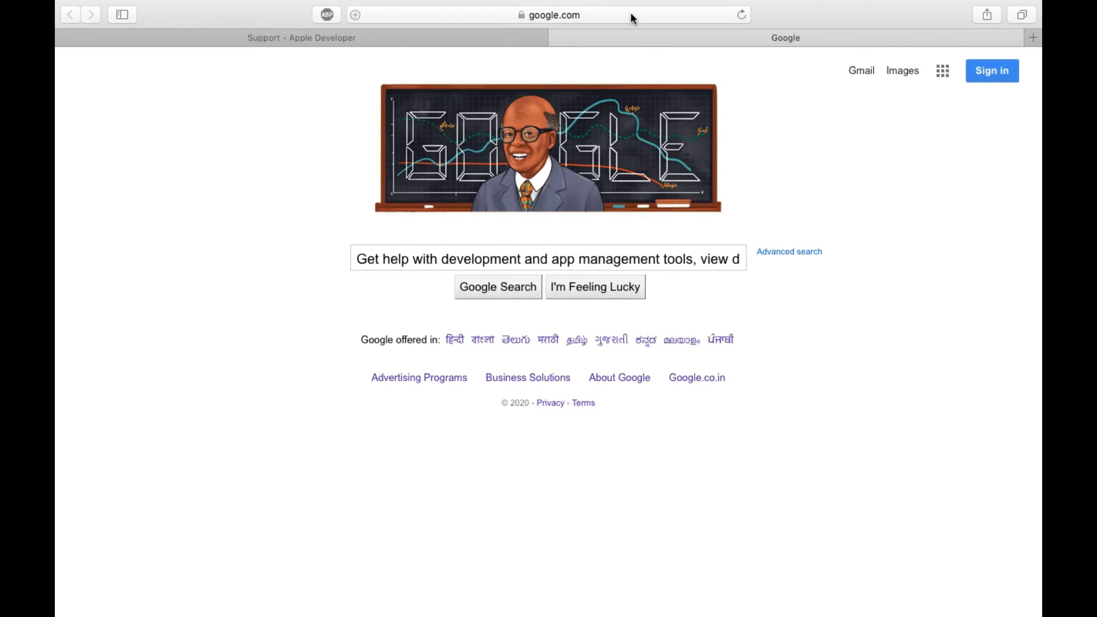
Step: Paste the paragraph ending 'submit bug reports, and more.' over the address bar URL
{"action": "left_click", "coordinate": [549, 15]}
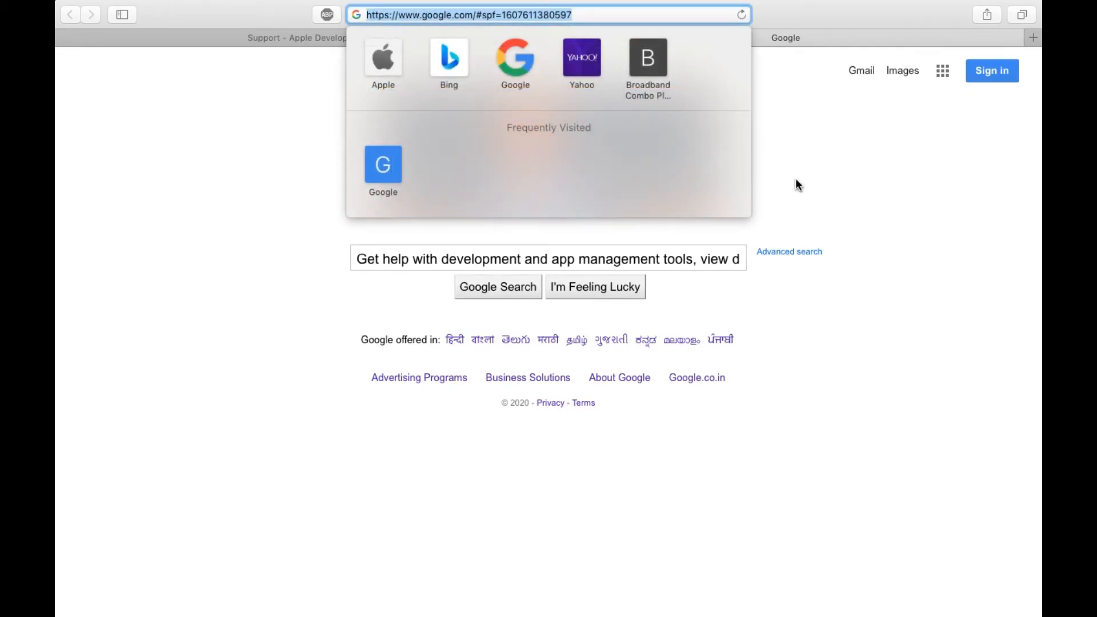
{"action": "key", "text": "cmd+v"}
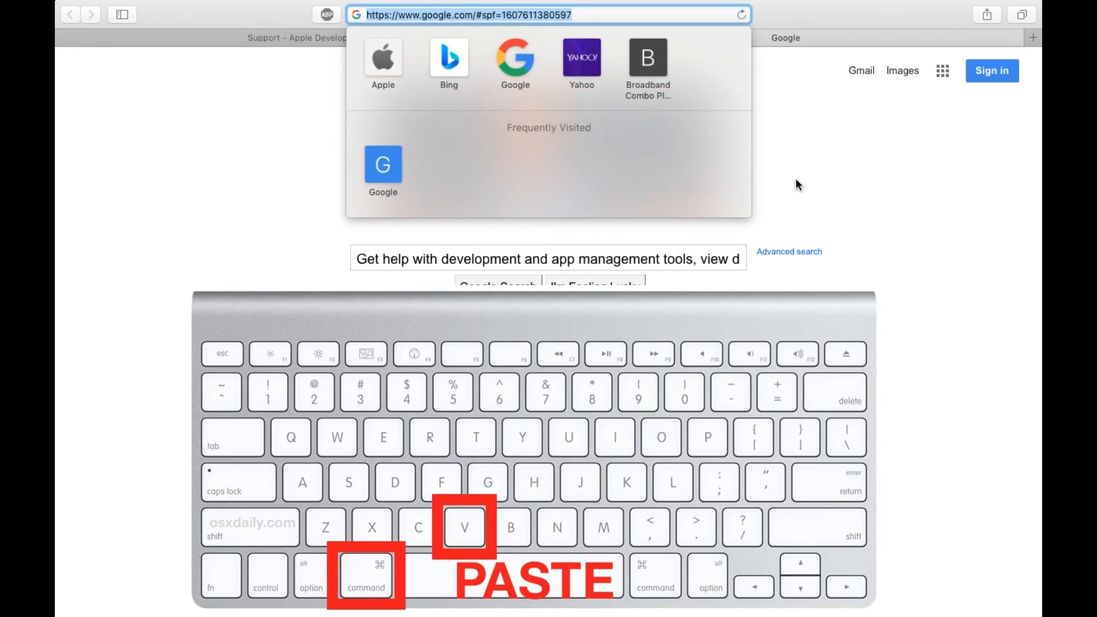
{"action": "type", "text": "documentation, connect with other Apple developers, submit bug reports, and more."}
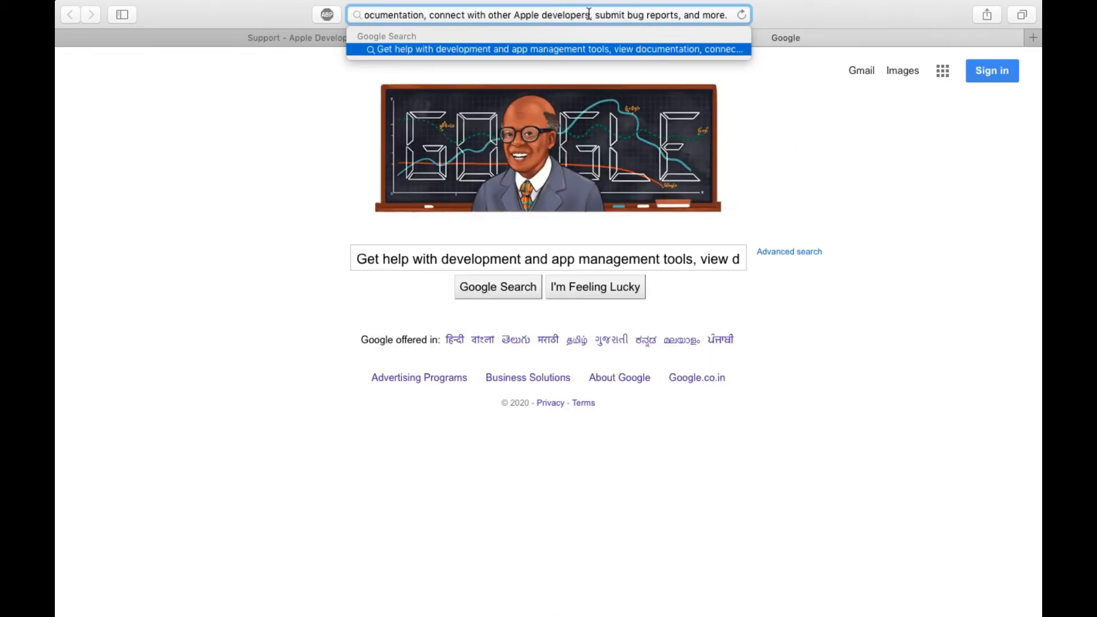
{"action": "left_click", "coordinate": [548, 49]}
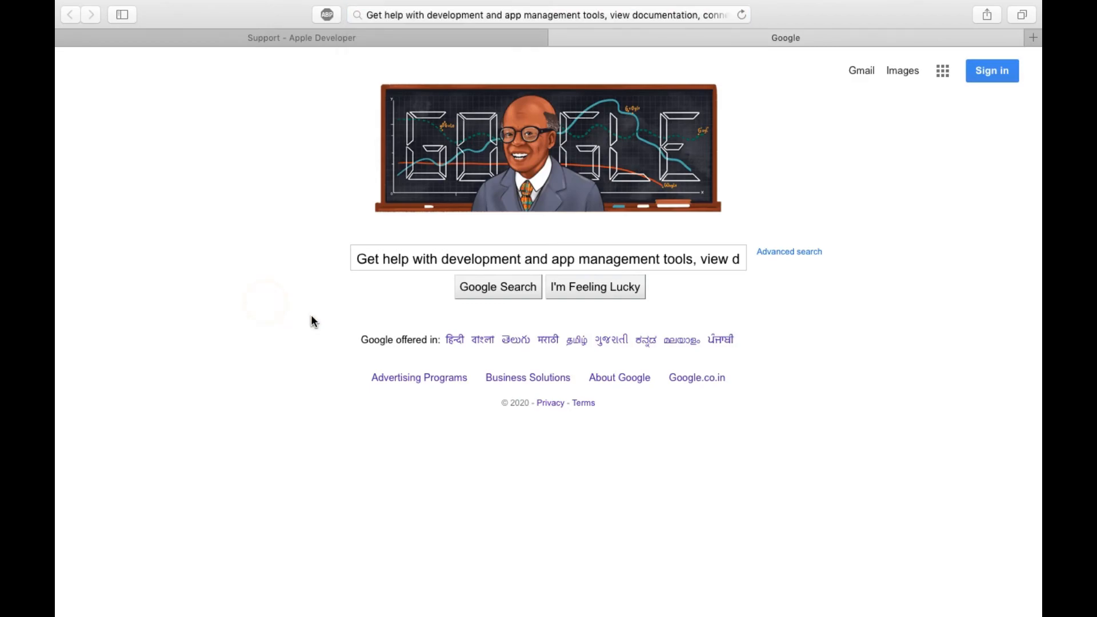